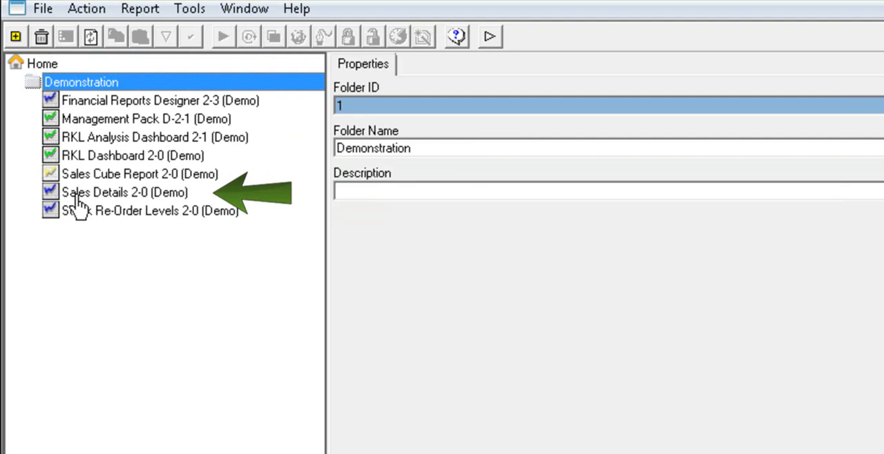
- Select the Sales Details 2-0 (Demo) report in the Demonstration folder to show its properties
left_click(125, 192)
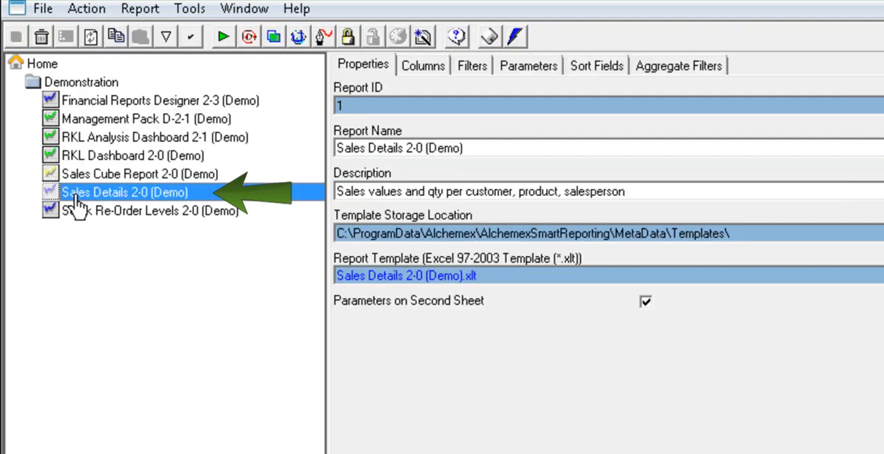
mouse_move(193, 210)
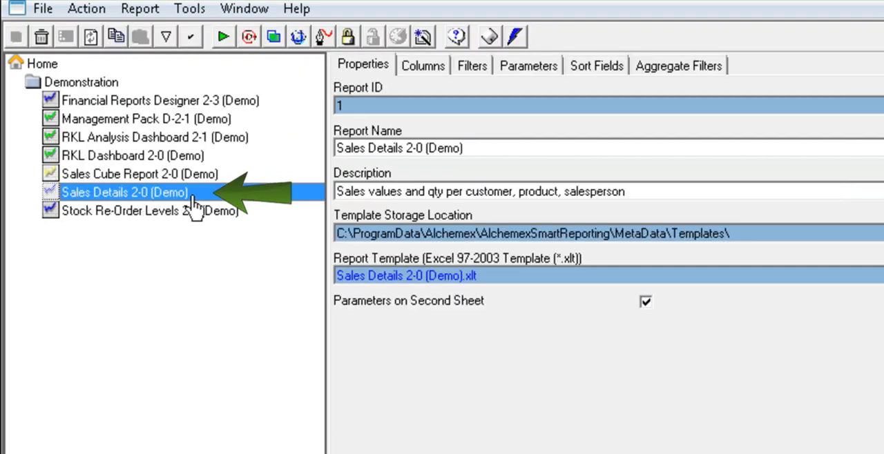
- Run the report with the Date parameter left at 01 September 2003
right_click(125, 192)
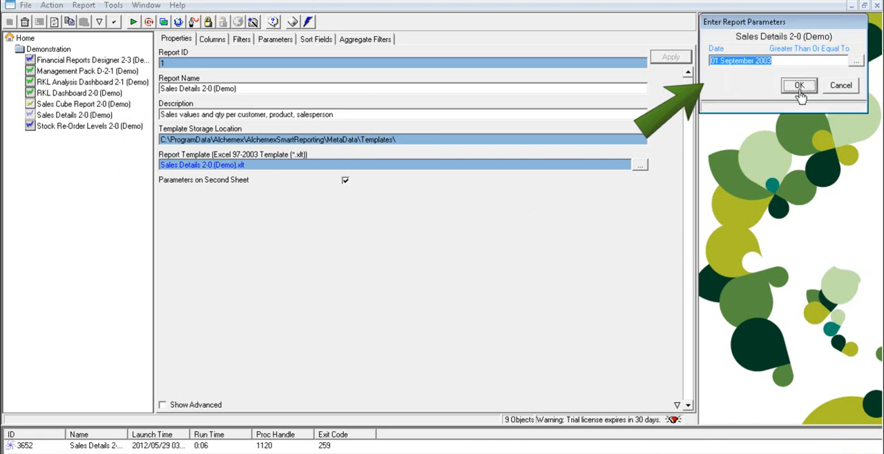
left_click(798, 85)
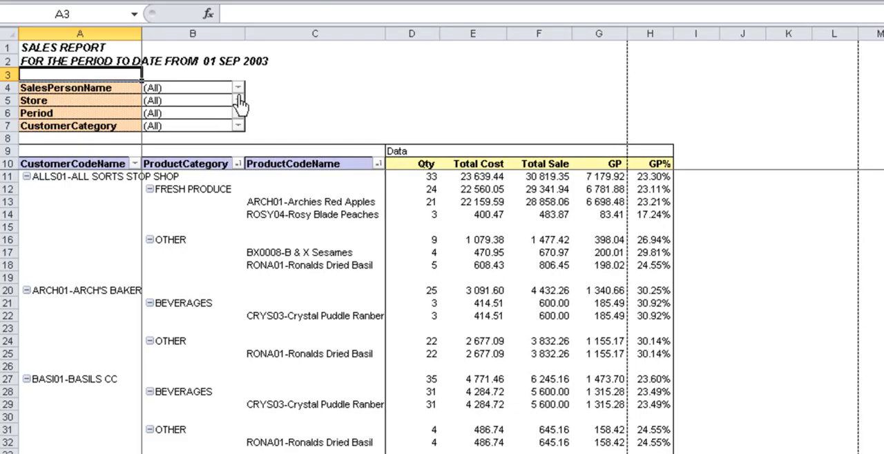
- Filter the pivot report's SalesPersonName field to FRED, then clear it back to all salespeople
left_click(238, 87)
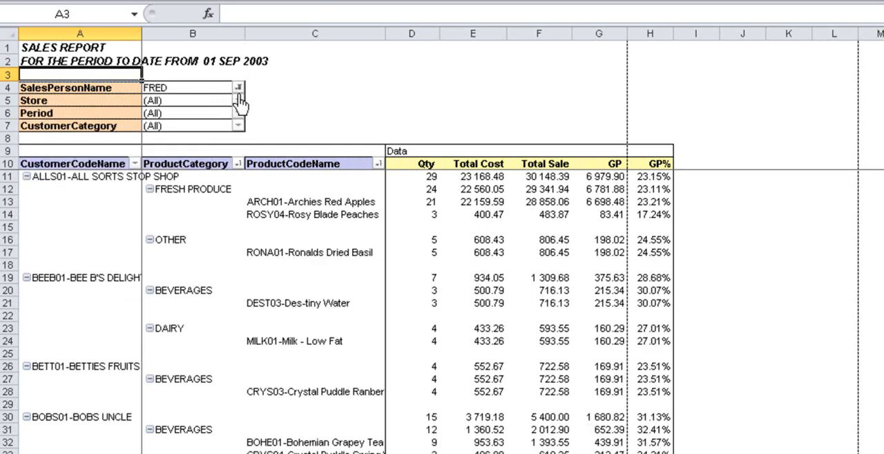
left_click(238, 87)
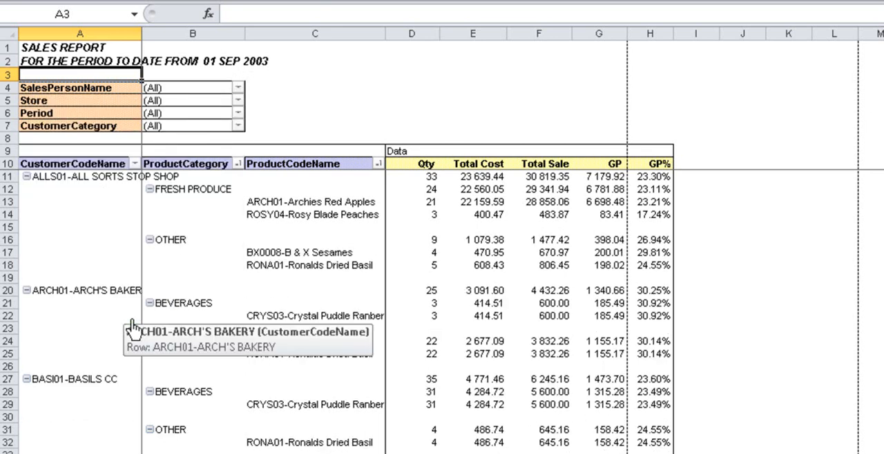
mouse_move(618, 176)
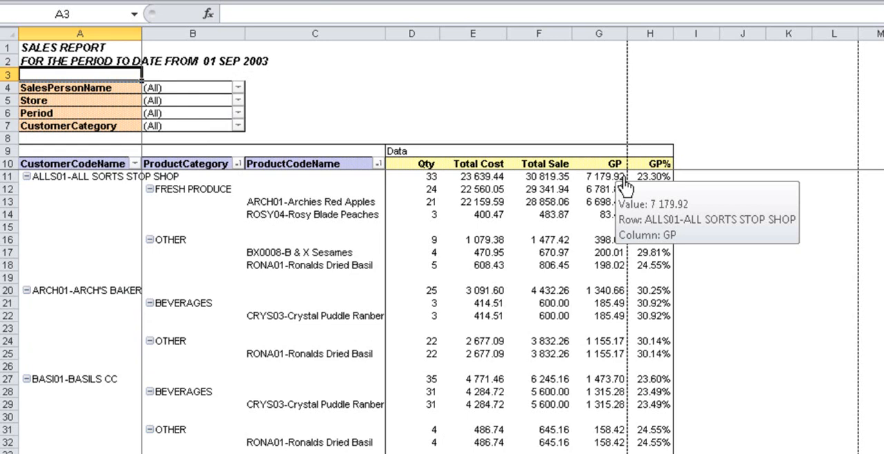